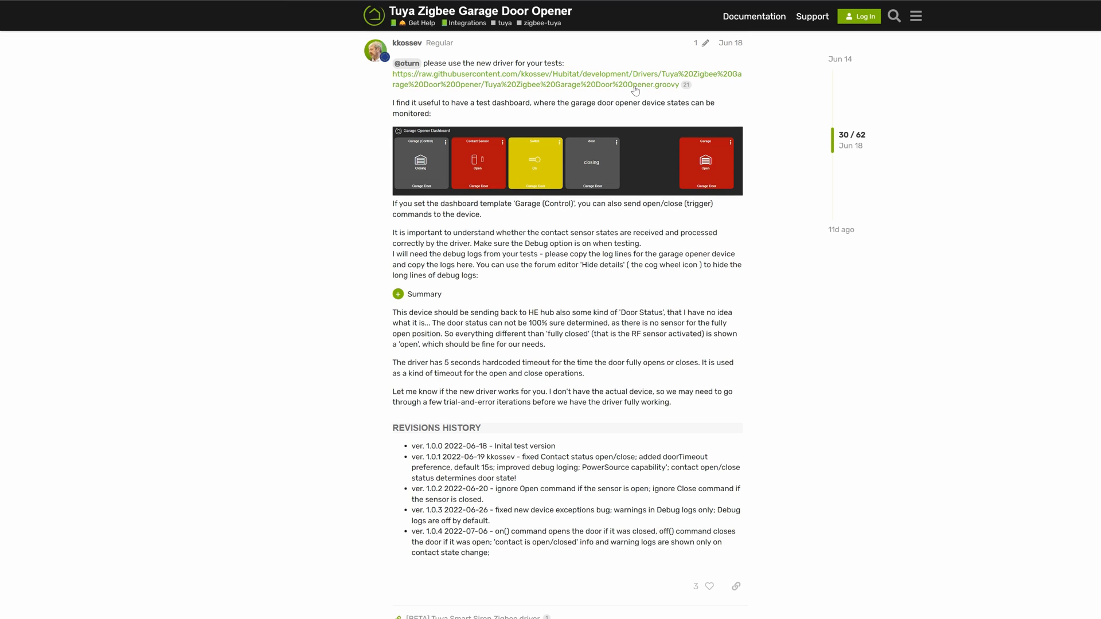
Open the raw GitHub Groovy source of the Tuya Zigbee Garage Door Opener driver.
left_click(562, 79)
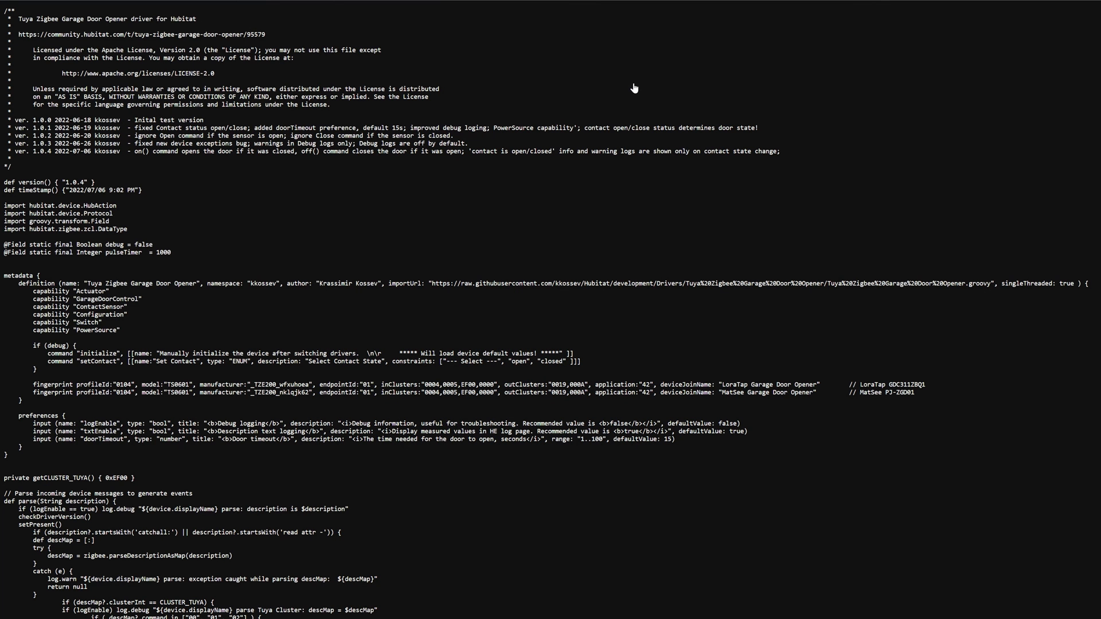
mouse_move(538, 138)
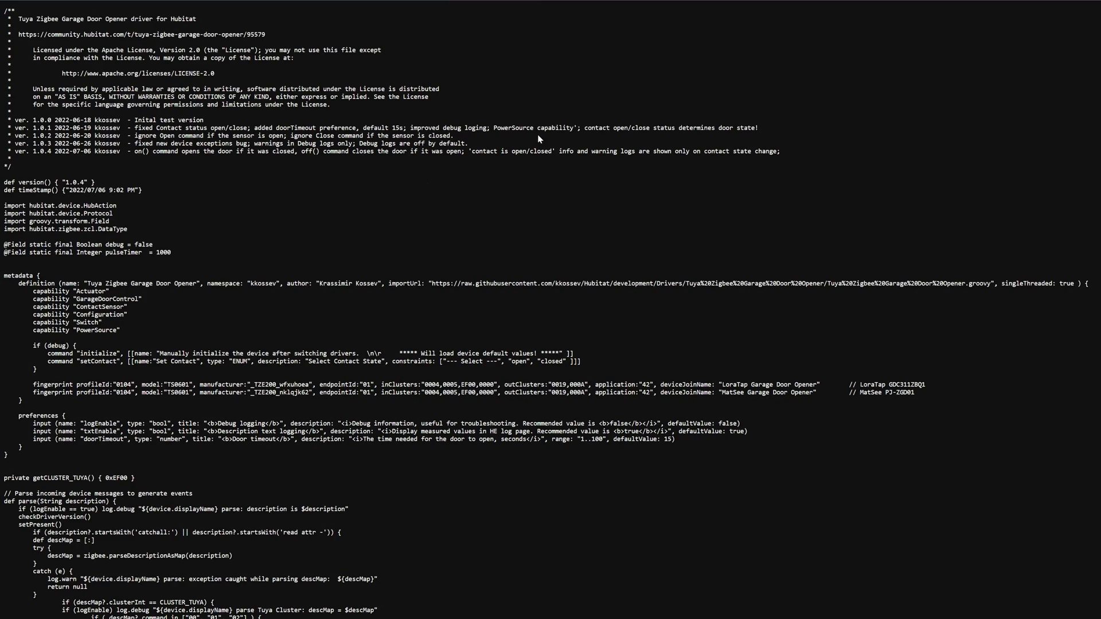
right_click(394, 138)
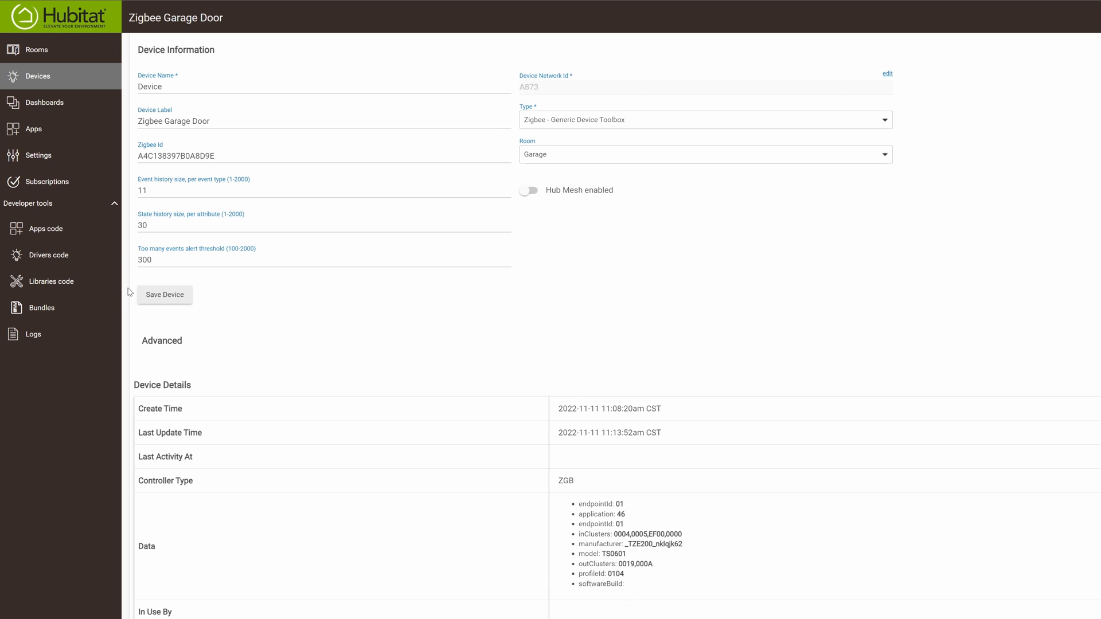
Create a new user driver from the imported Tuya Zigbee Garage Door Opener code and save it.
left_click(50, 254)
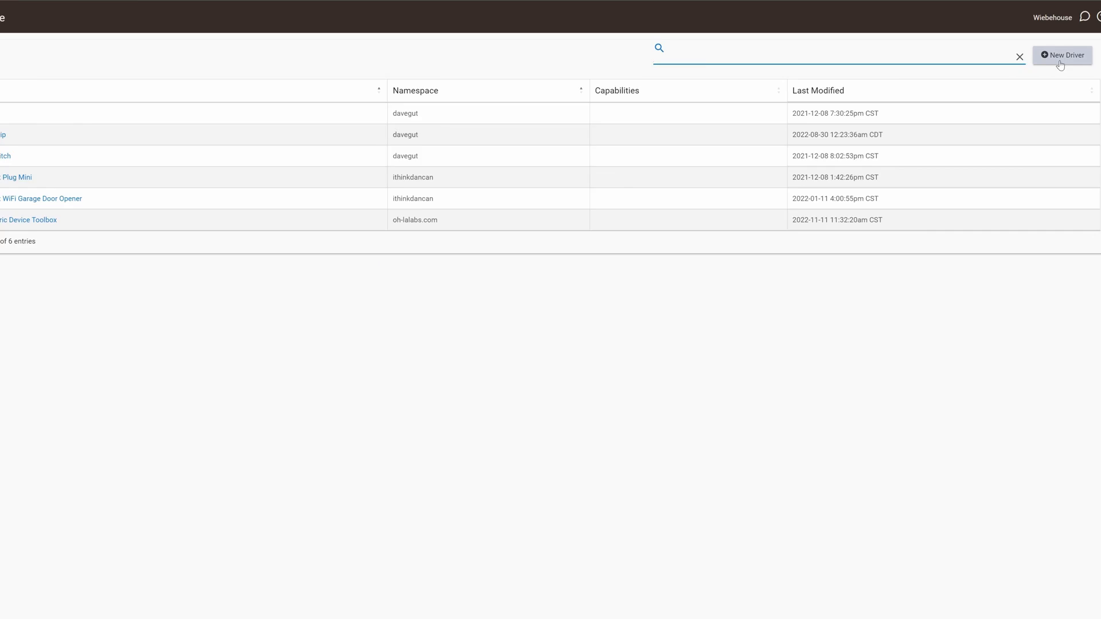
left_click(1062, 56)
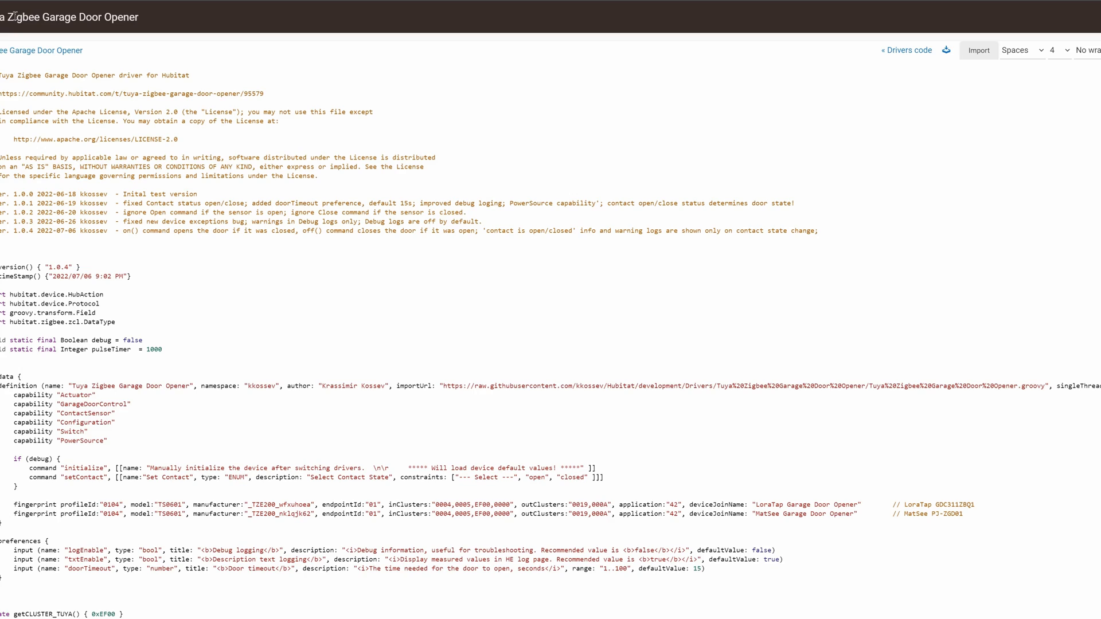
left_click(119, 17)
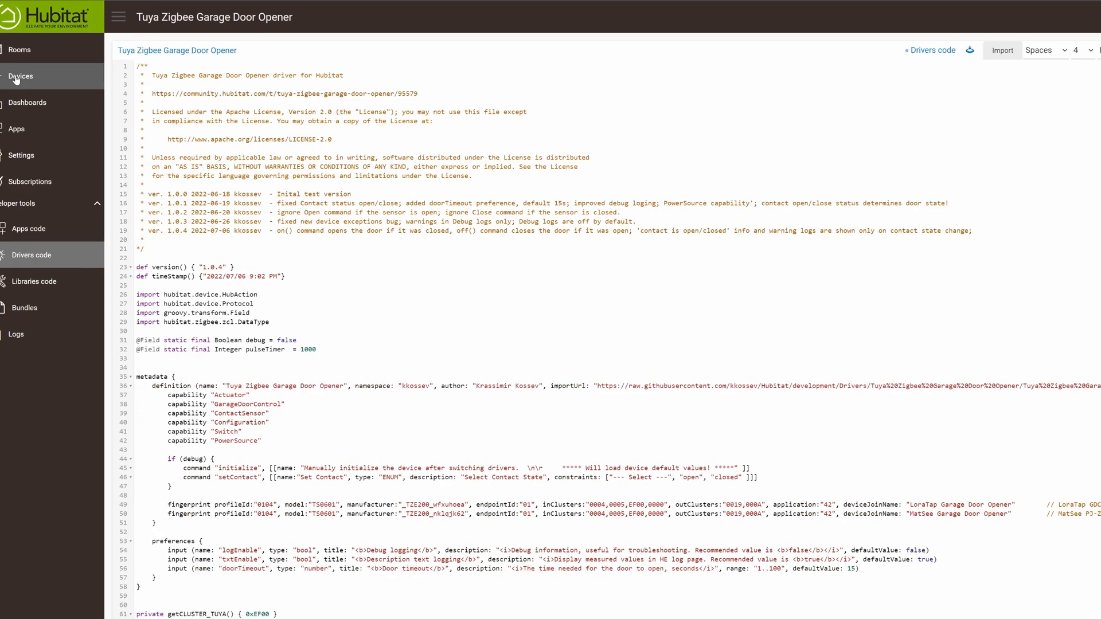
Switch the Zigbee Garage Door device's Type to Tuya Zigbee Garage Door Opener and save.
left_click(28, 76)
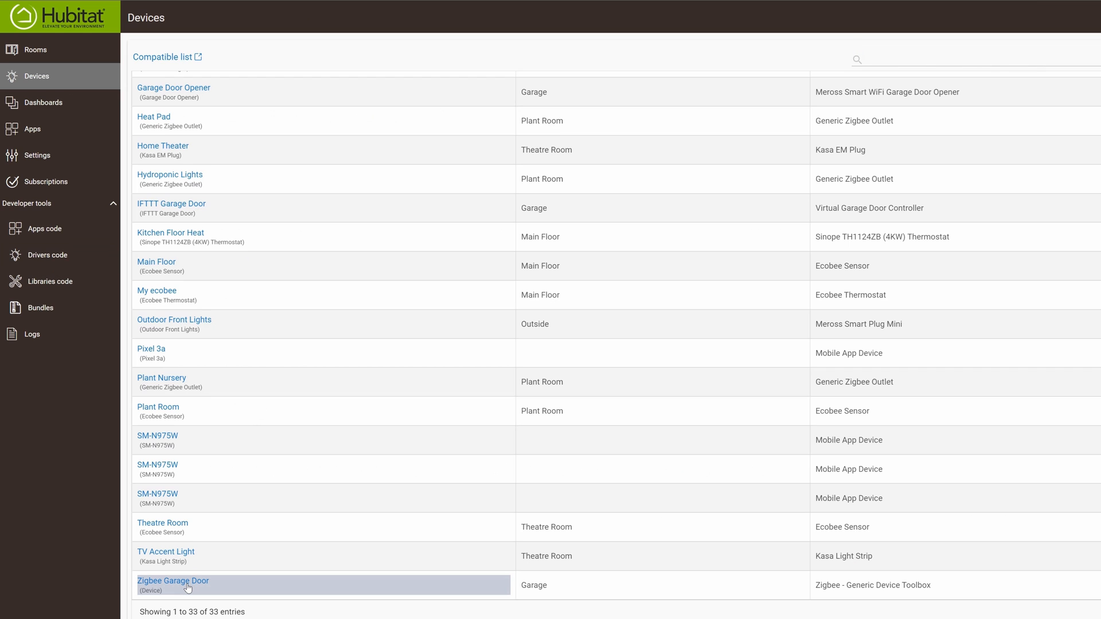
left_click(172, 581)
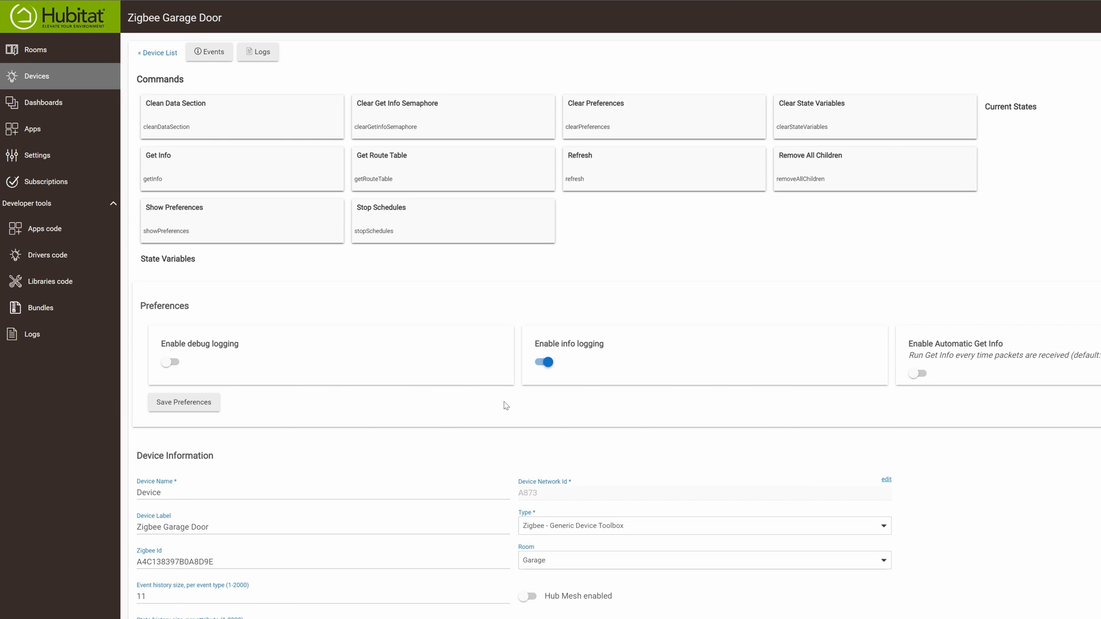
scroll("down", 3)
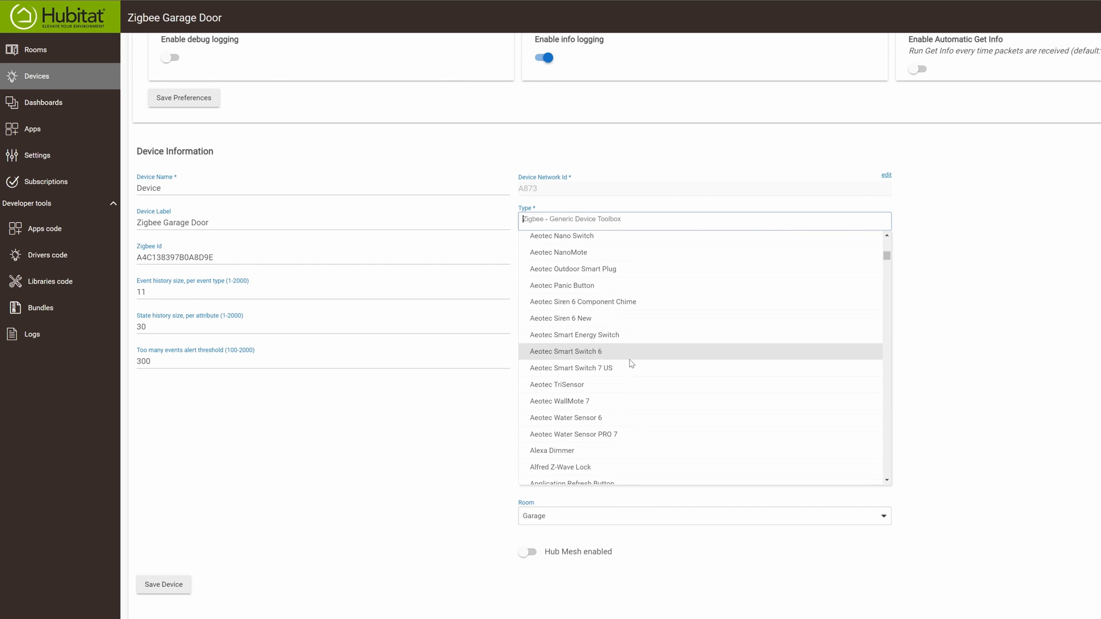
scroll("down", 3)
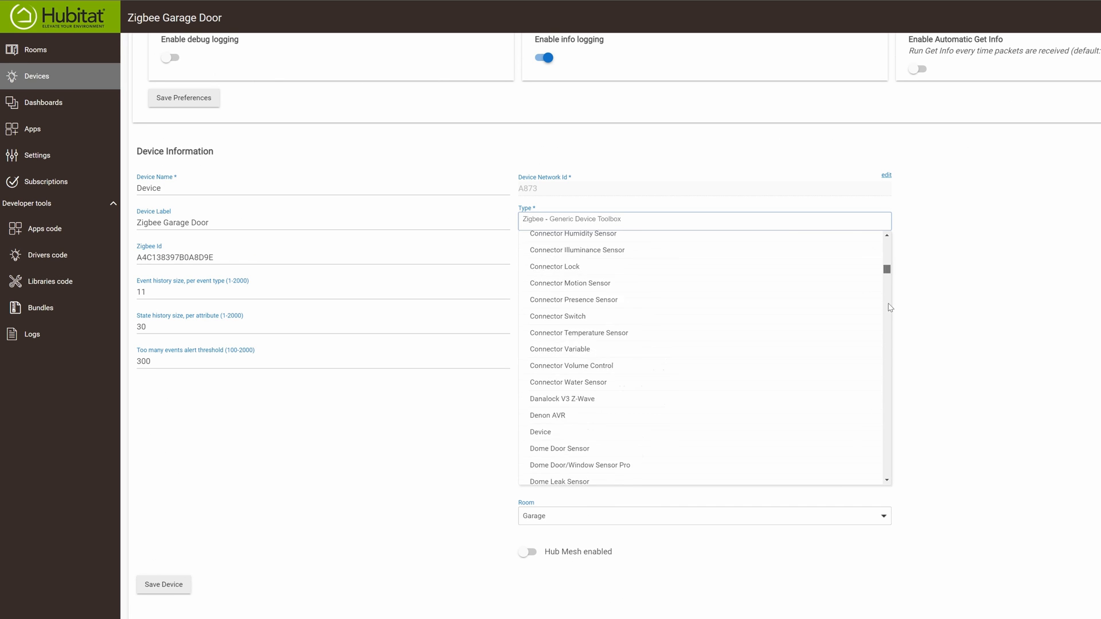
scroll("down", 3)
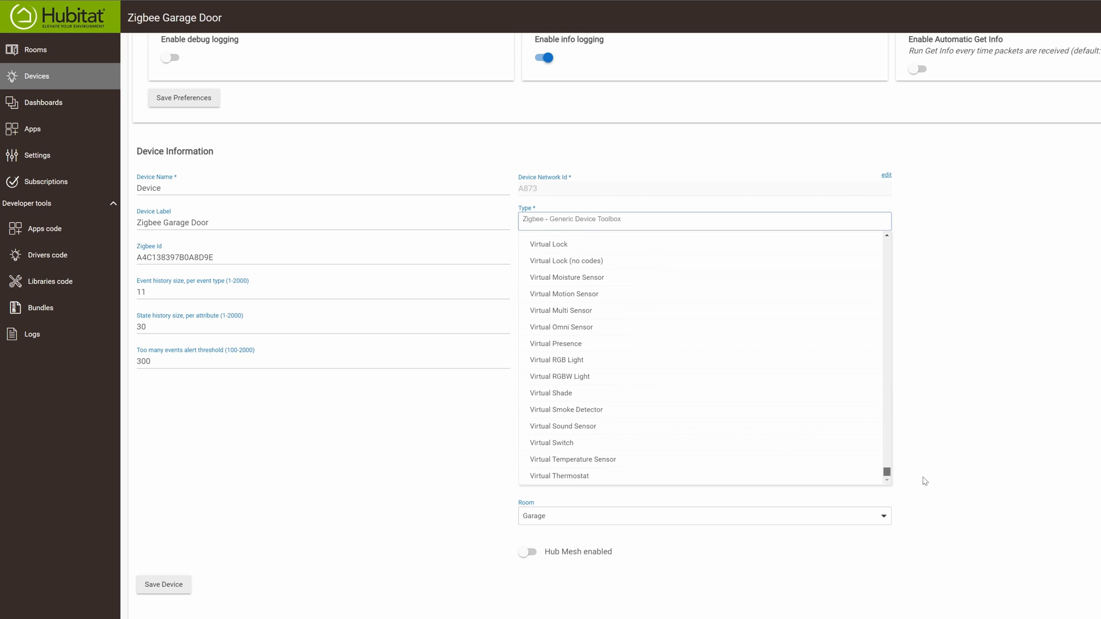
scroll("up", 3)
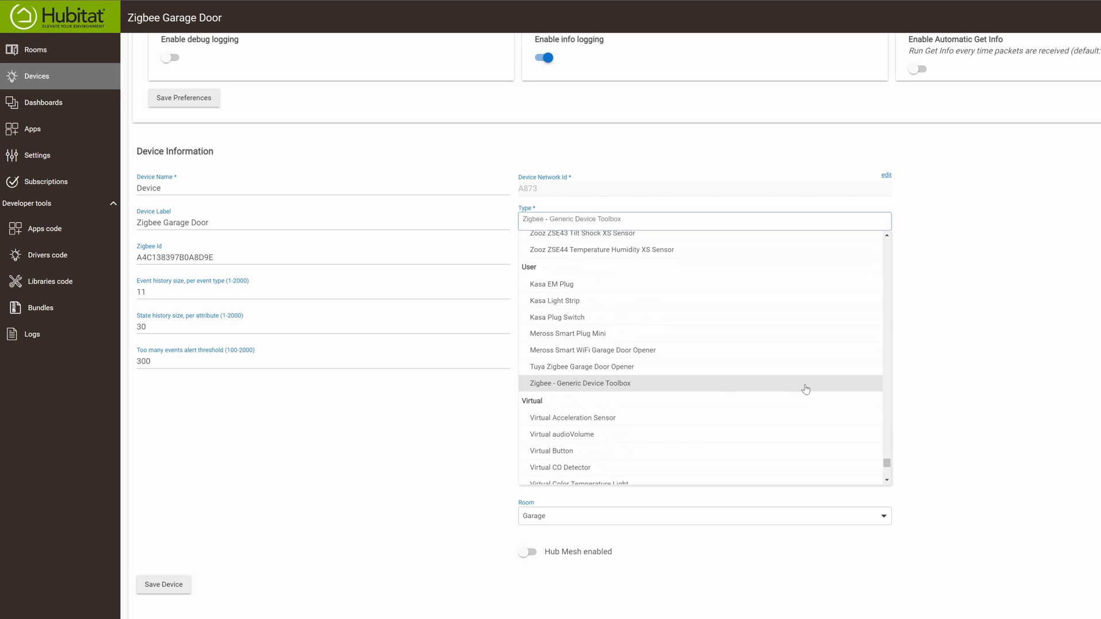
left_click(582, 366)
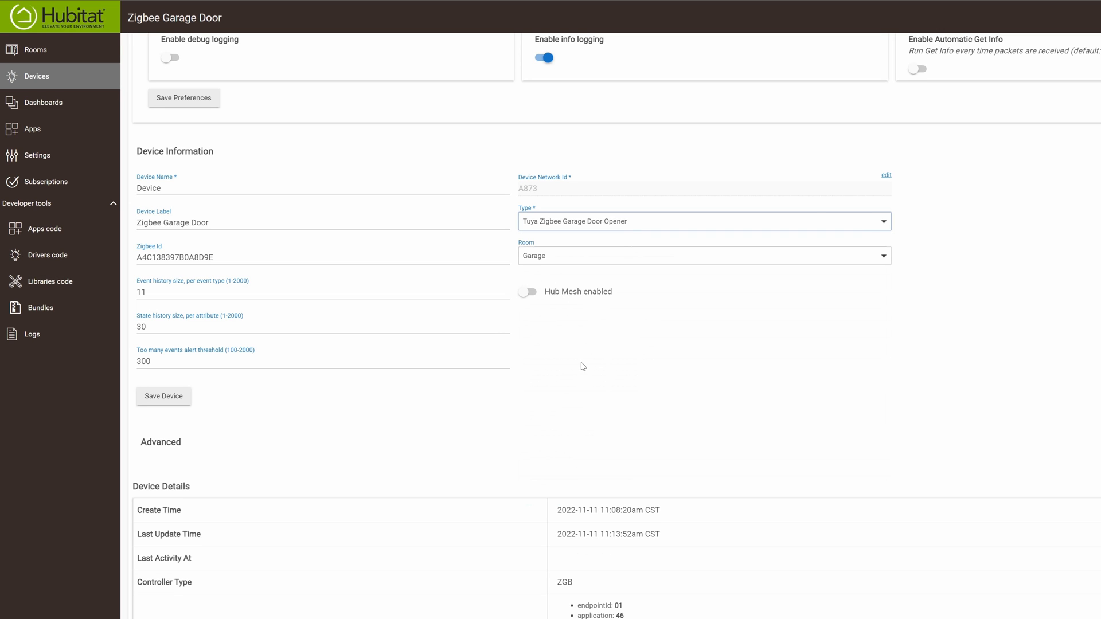
mouse_move(163, 395)
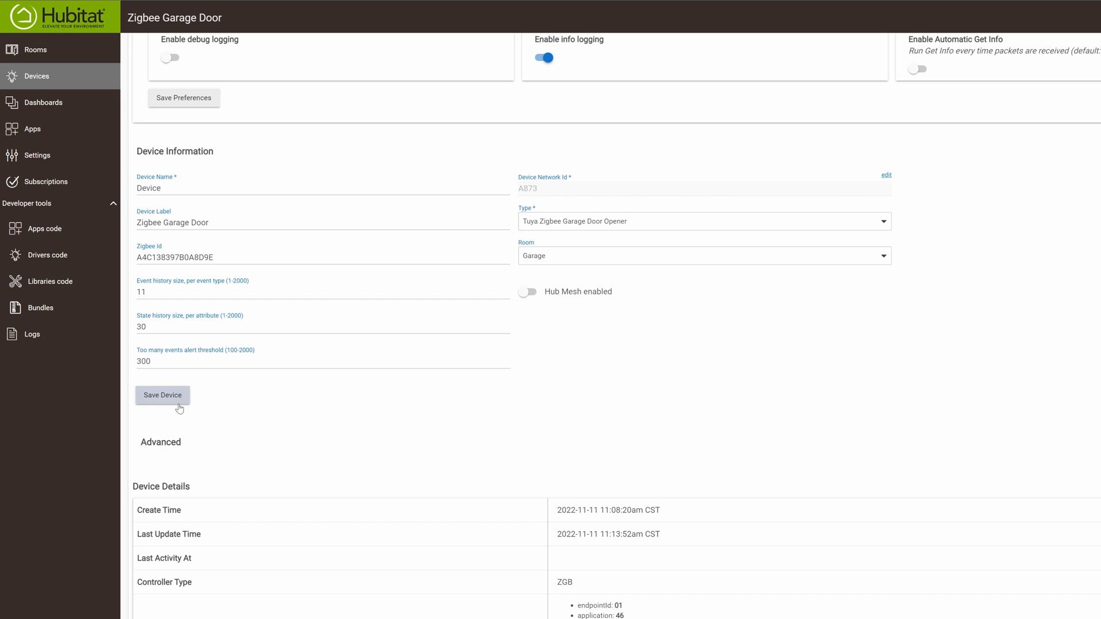
left_click(60, 16)
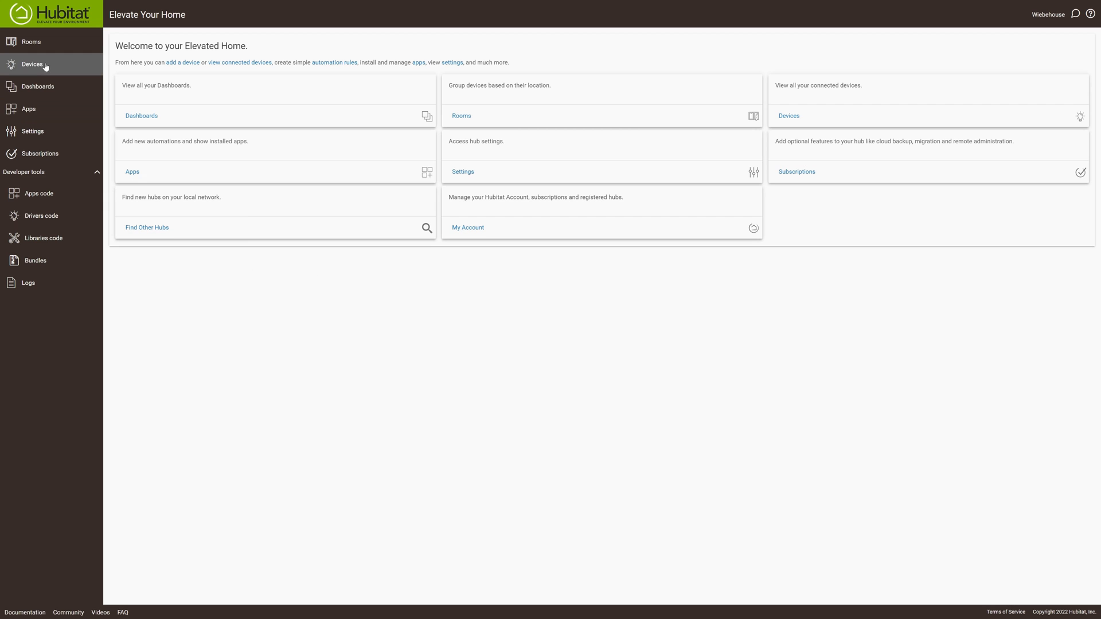
mouse_move(34, 75)
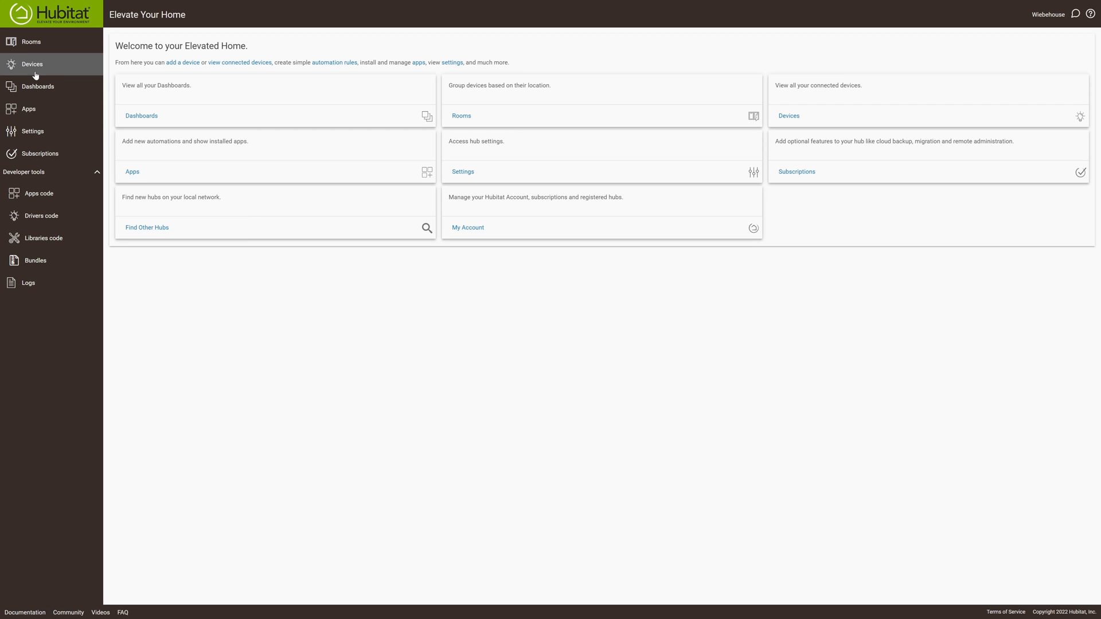
Manually add a Zigbee device named 'Zigbee Garage Door' in the Garage room and view its details.
left_click(31, 63)
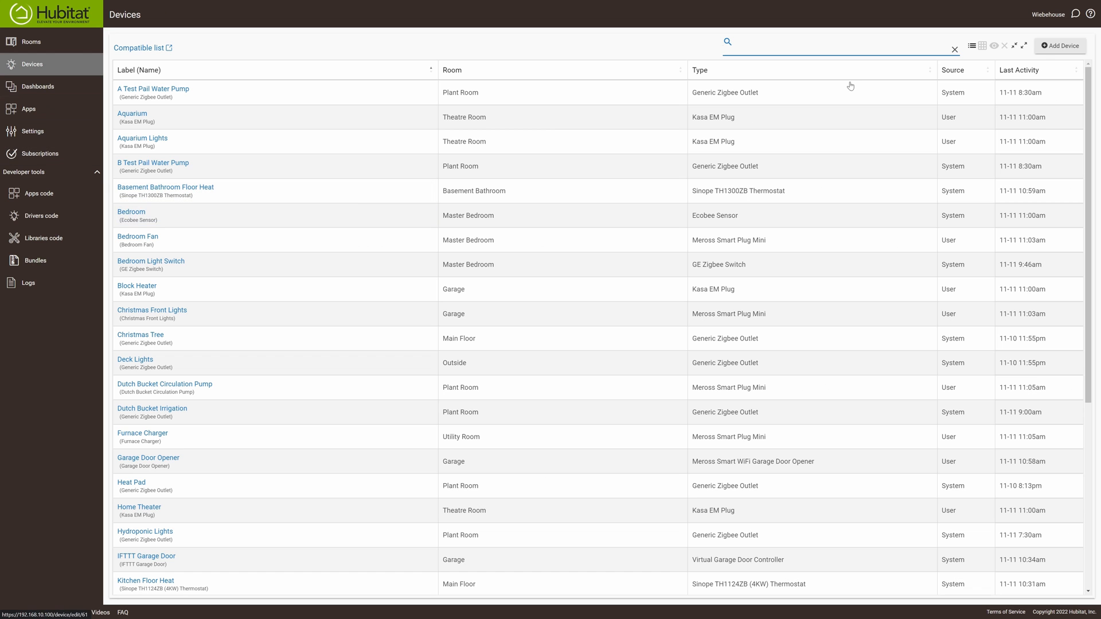
left_click(1059, 46)
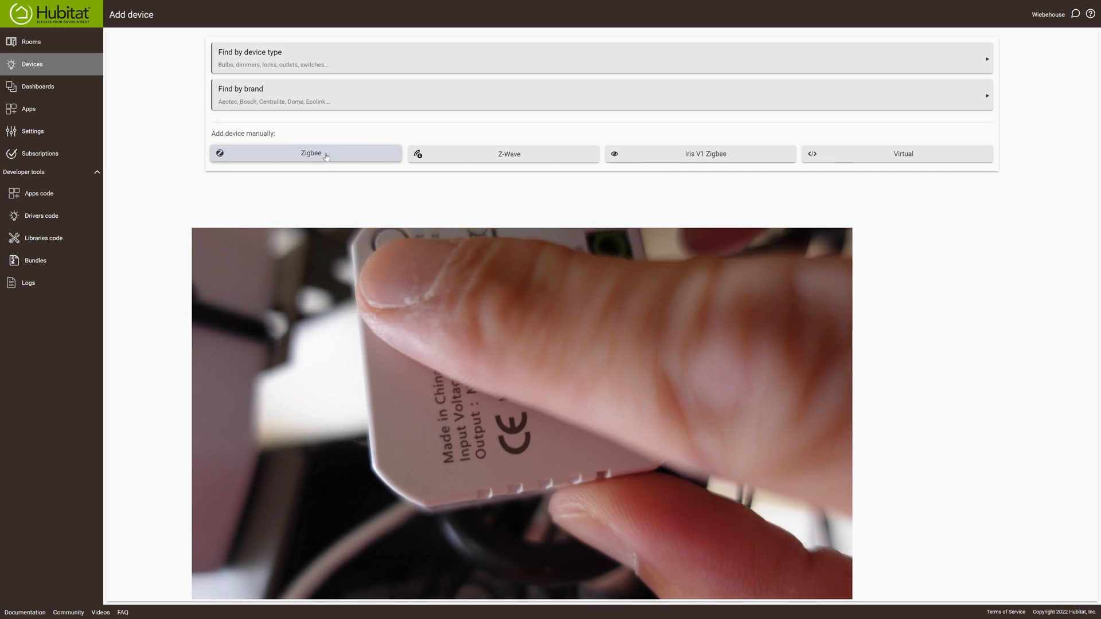
left_click(306, 153)
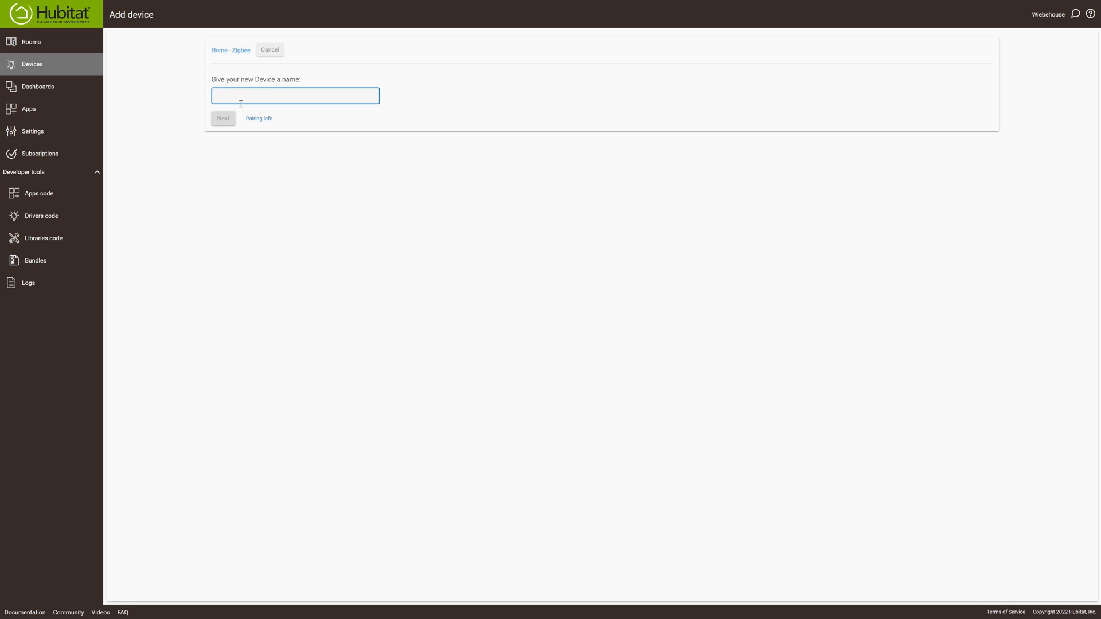
type("Z")
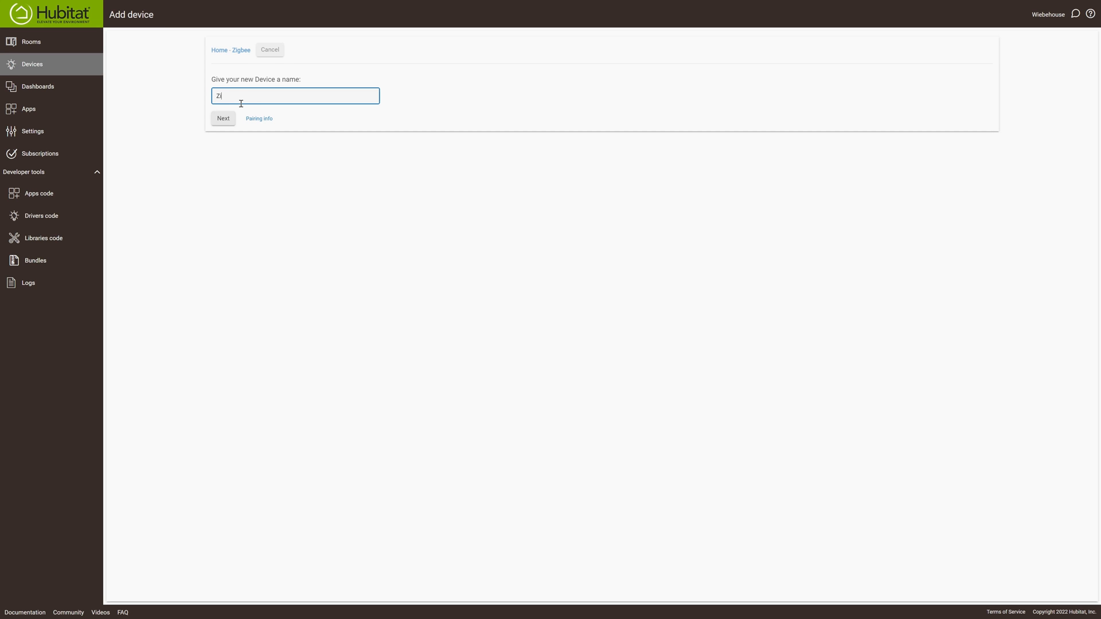
type("igbee Garage Door")
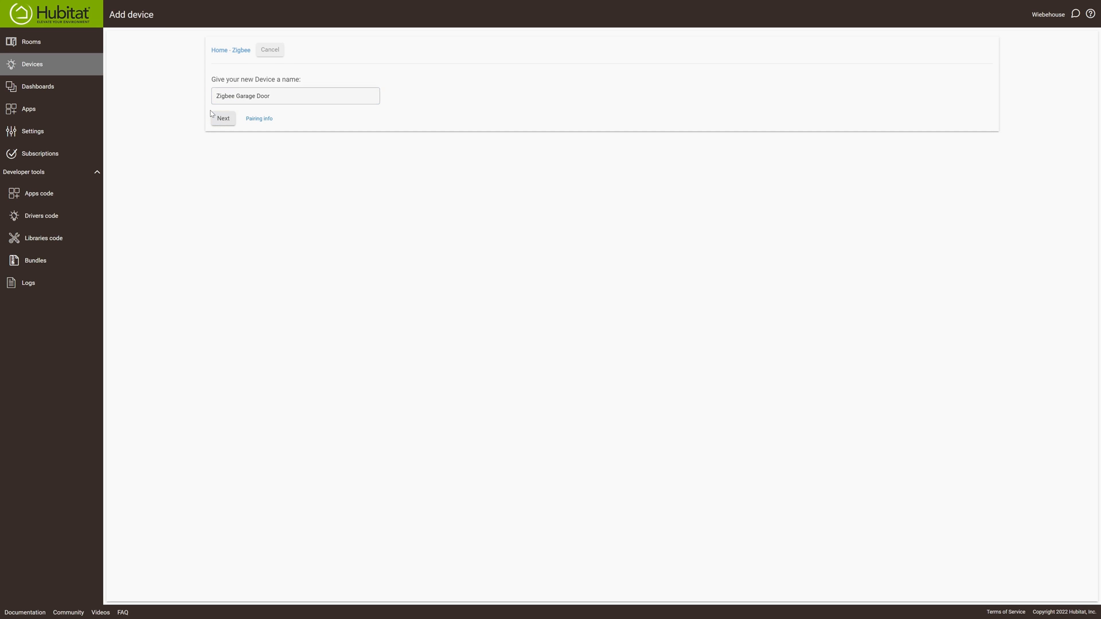
left_click(221, 118)
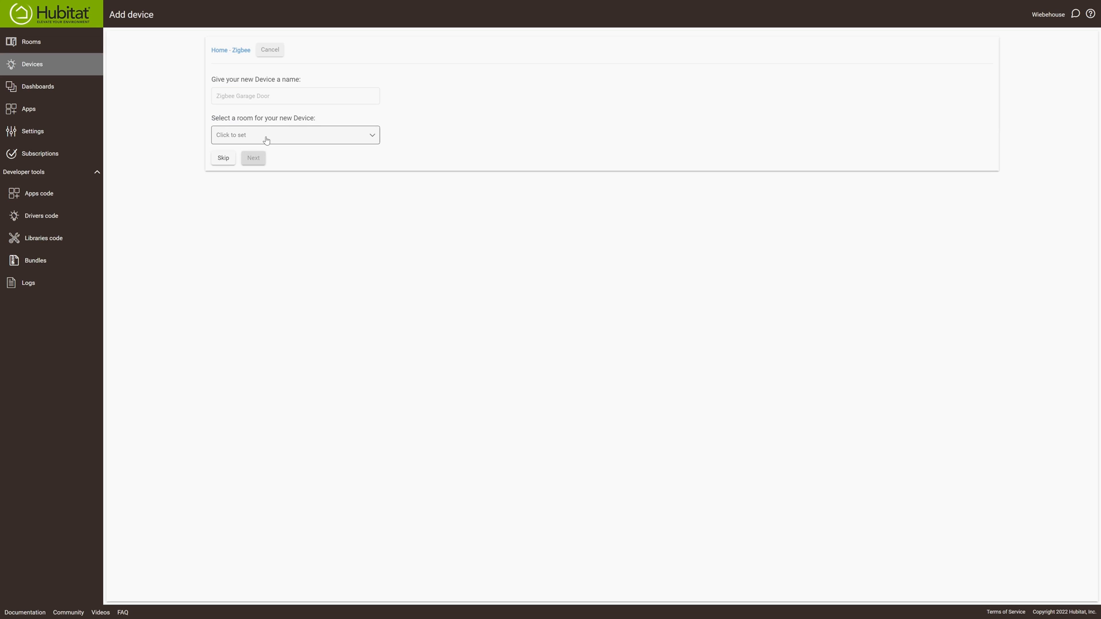
left_click(295, 135)
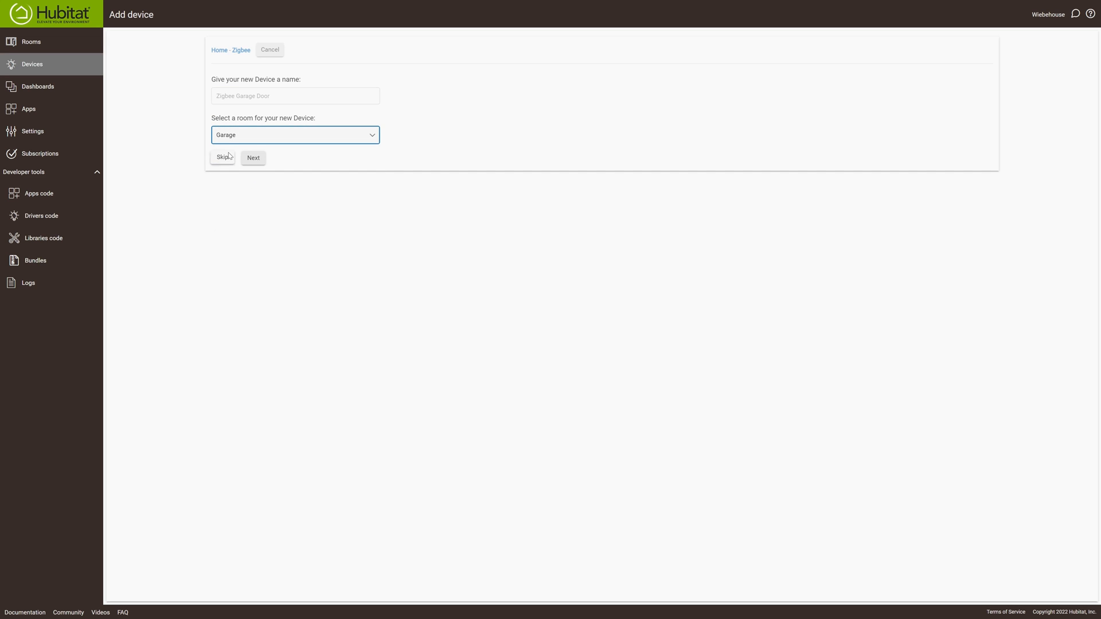
left_click(253, 157)
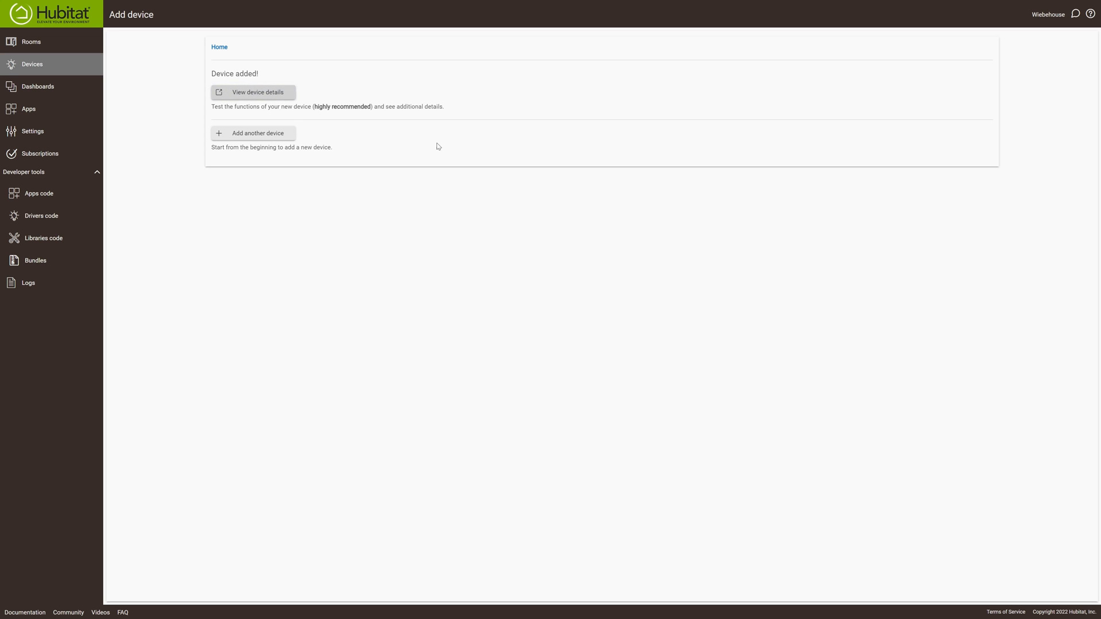
left_click(253, 92)
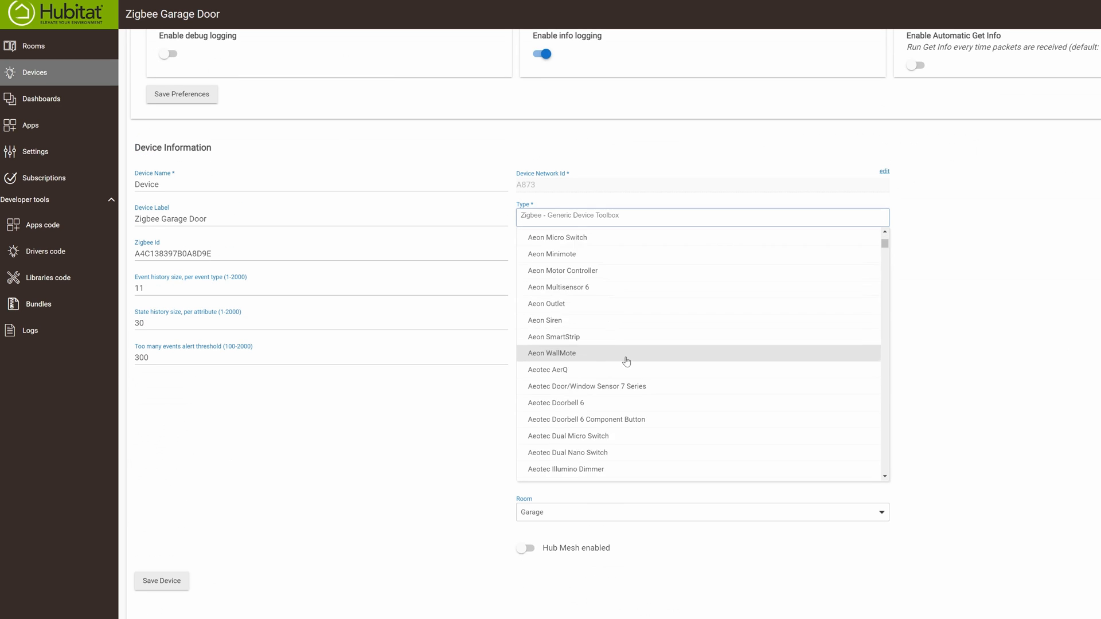
Assign the Tuya Zigbee Garage Door Opener driver, then send the Close command.
scroll("down", 3)
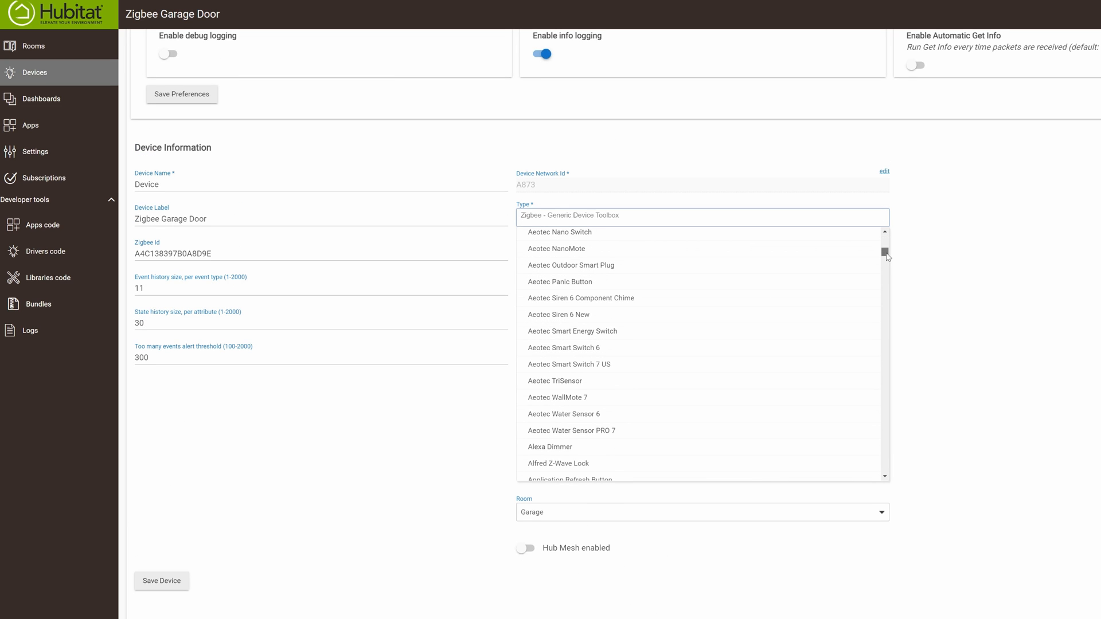
scroll("down", 3)
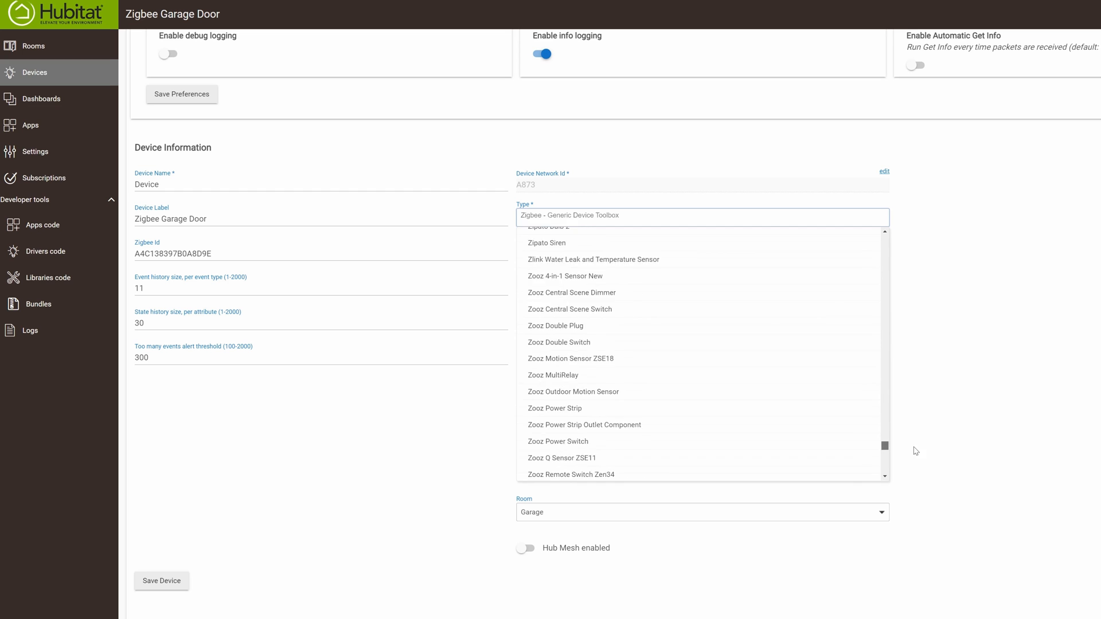
scroll("up", 3)
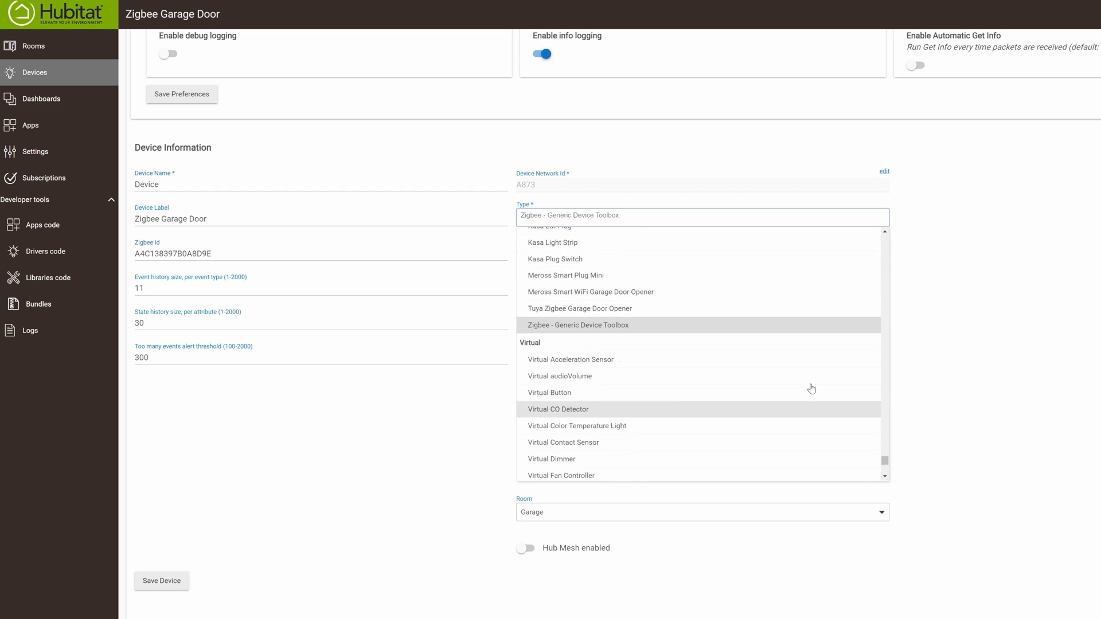
left_click(579, 308)
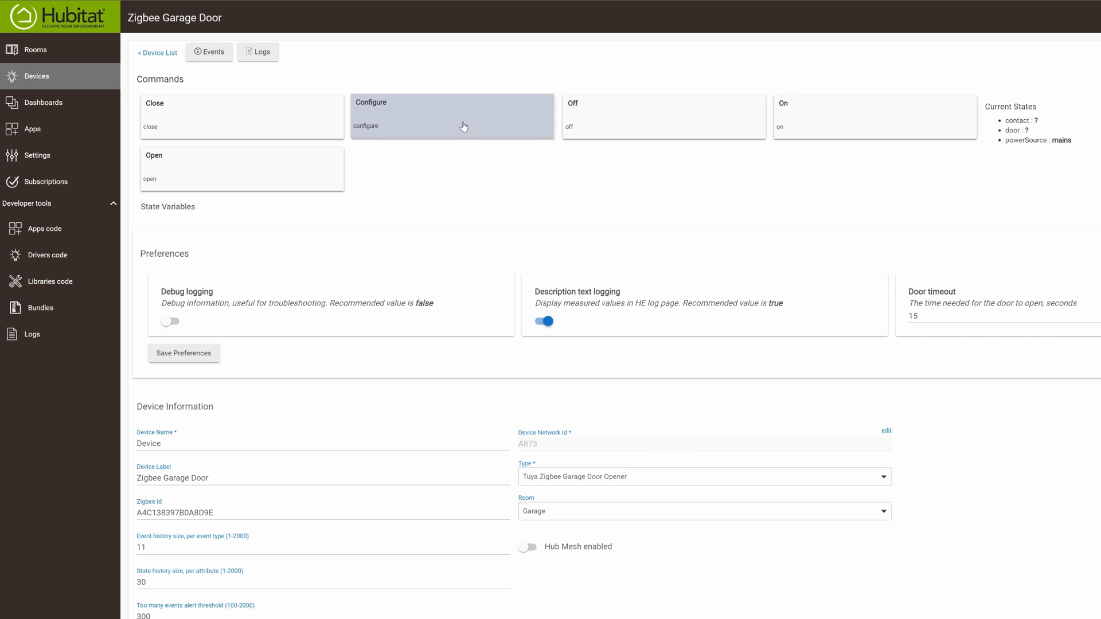
mouse_move(1069, 141)
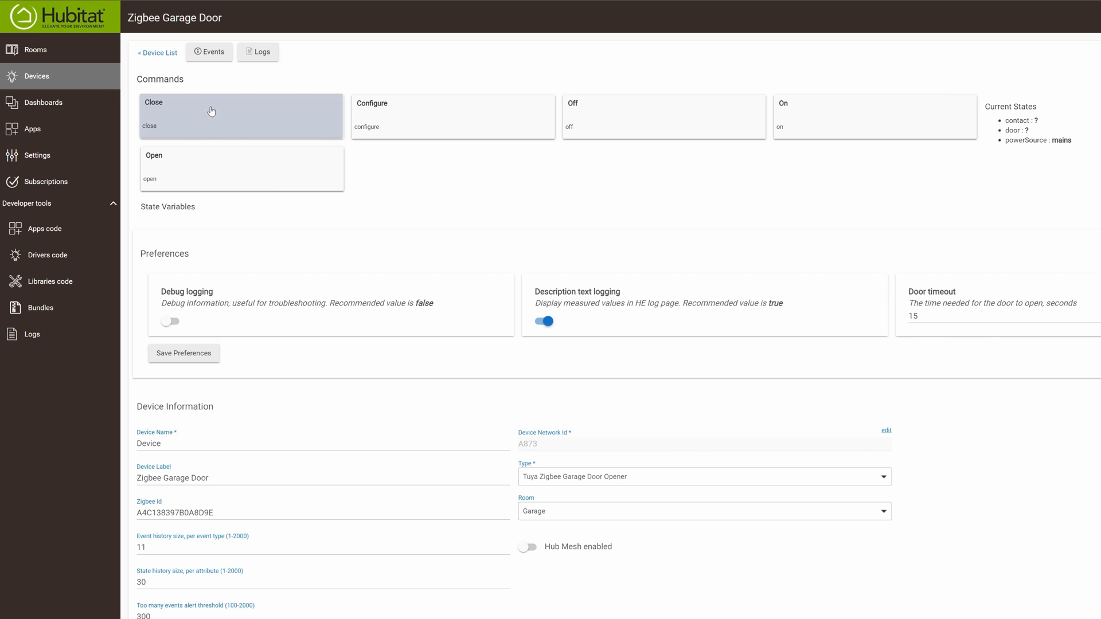
left_click(239, 116)
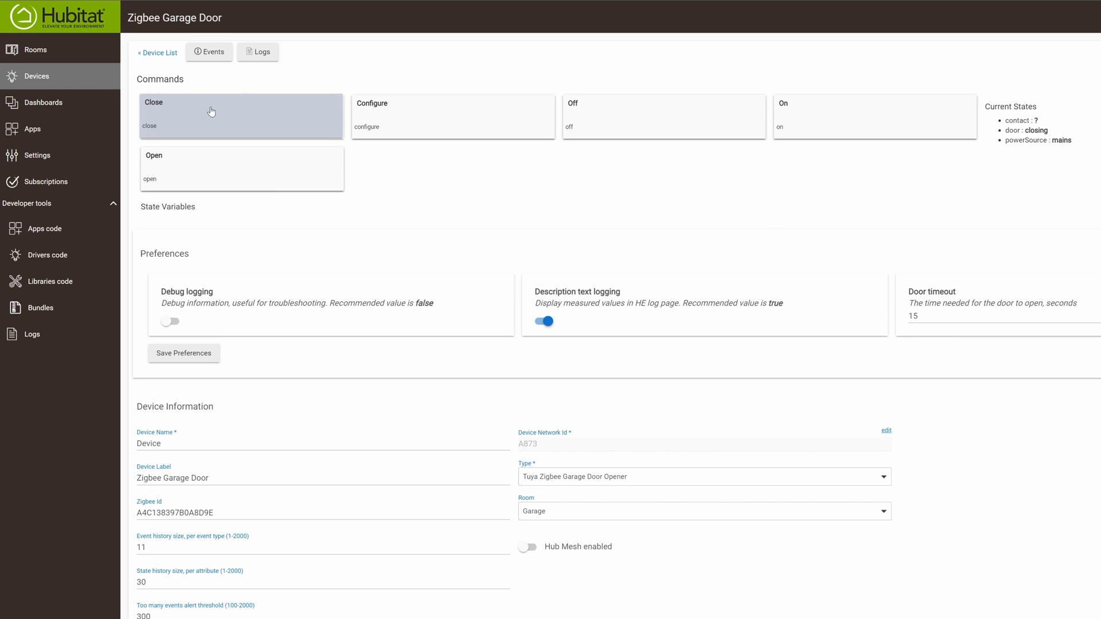
mouse_move(476, 219)
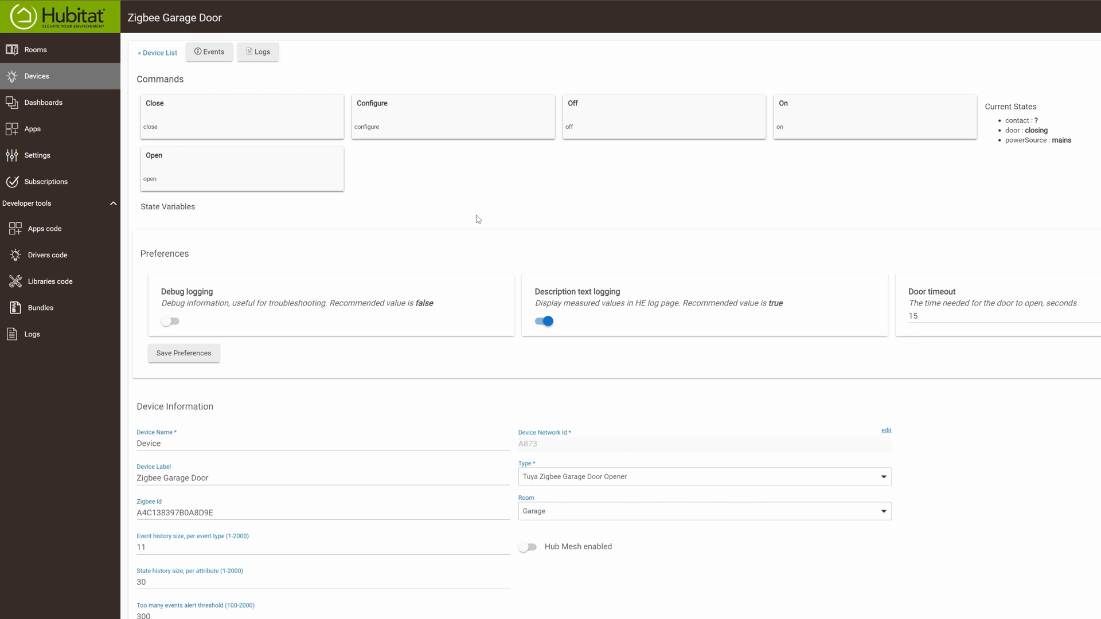